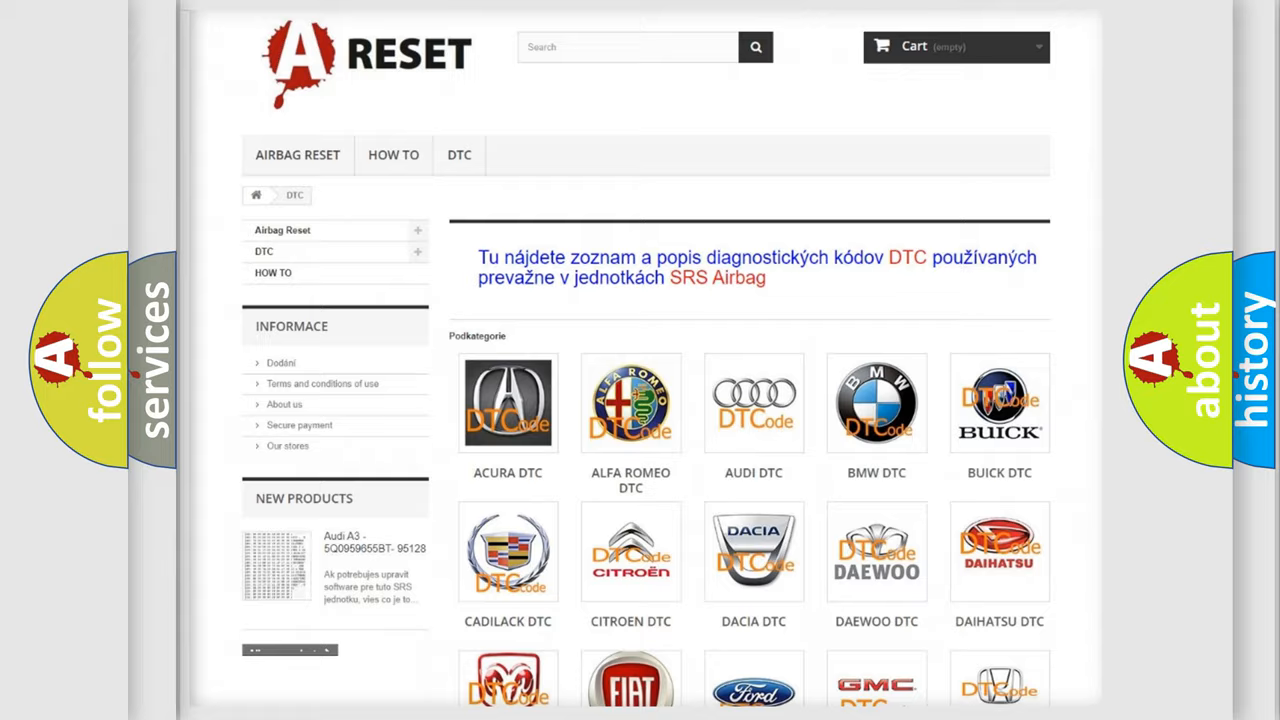
pyautogui.scroll(-3)
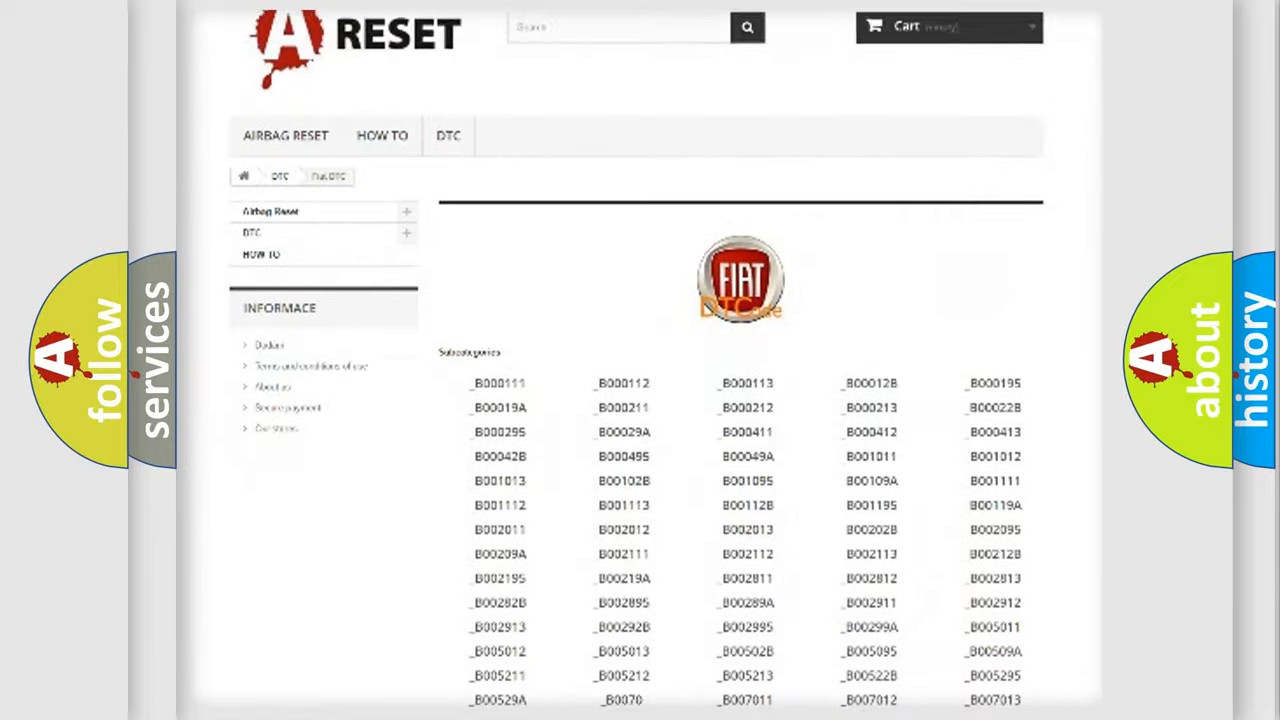
pyautogui.scroll(-3)
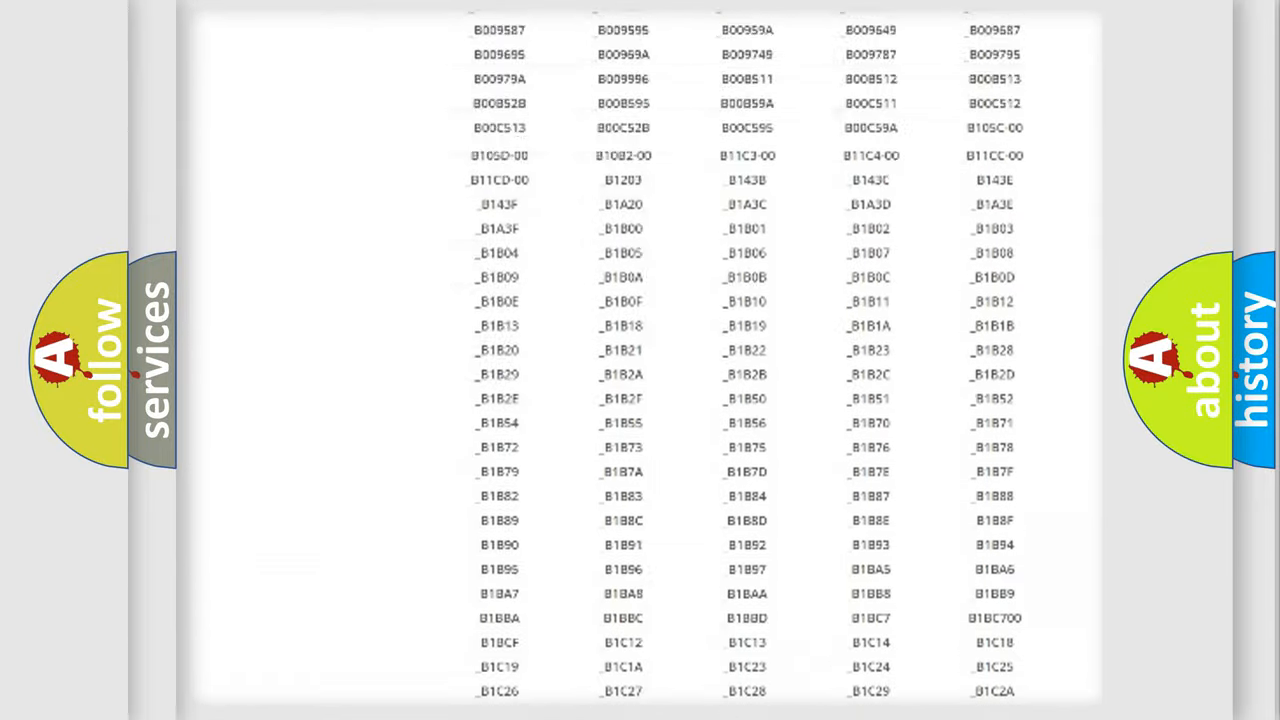
pyautogui.scroll(3)
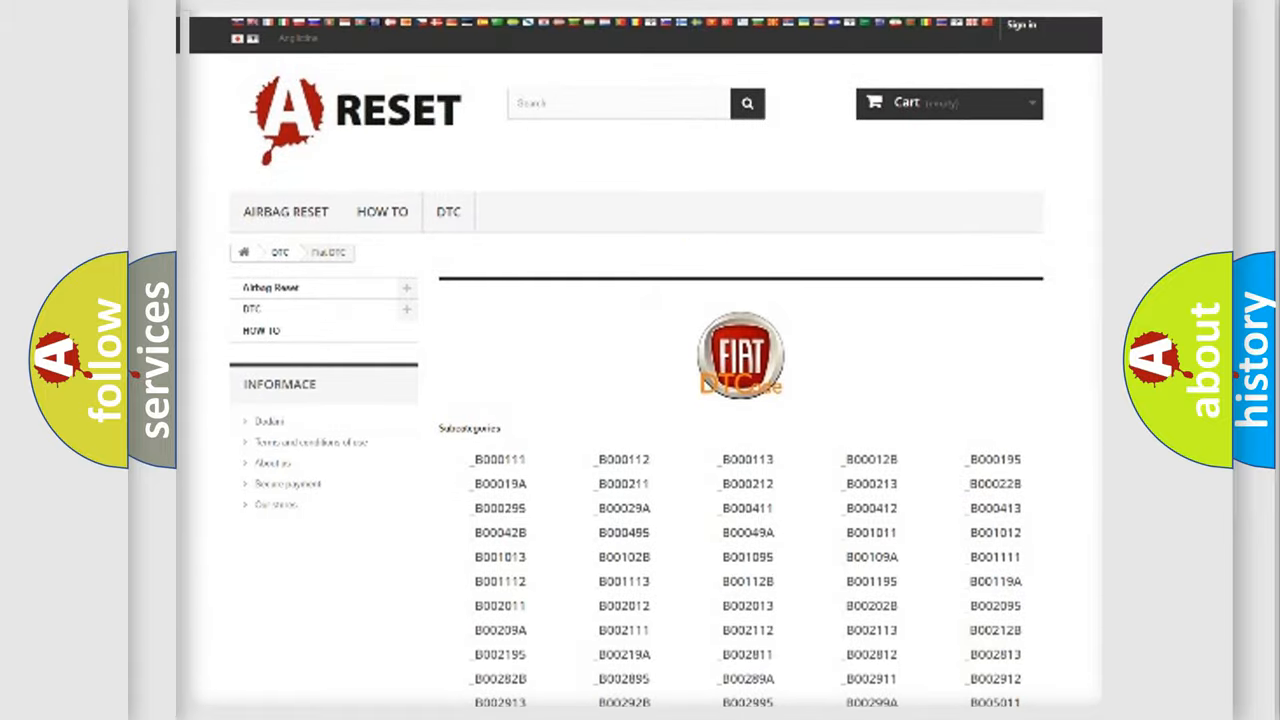